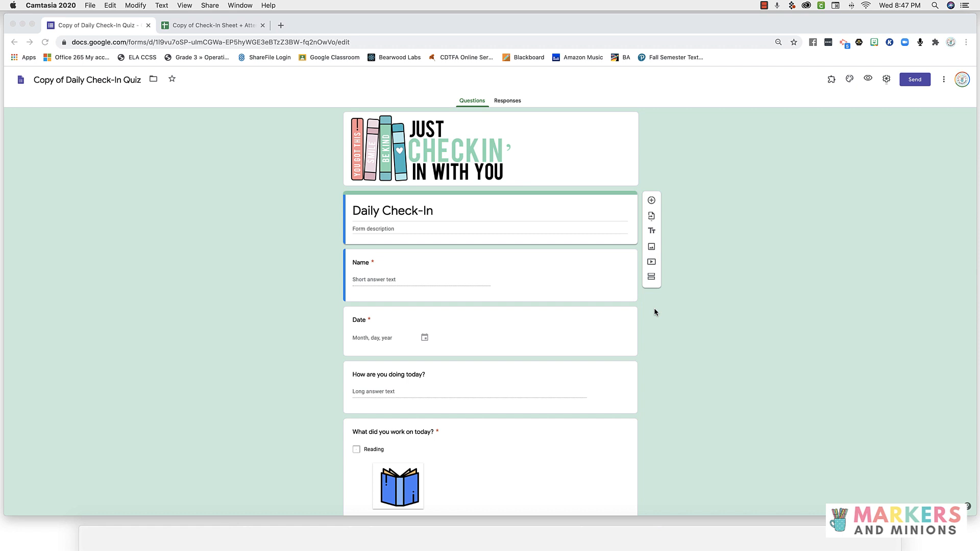
pyautogui.moveTo(650, 310)
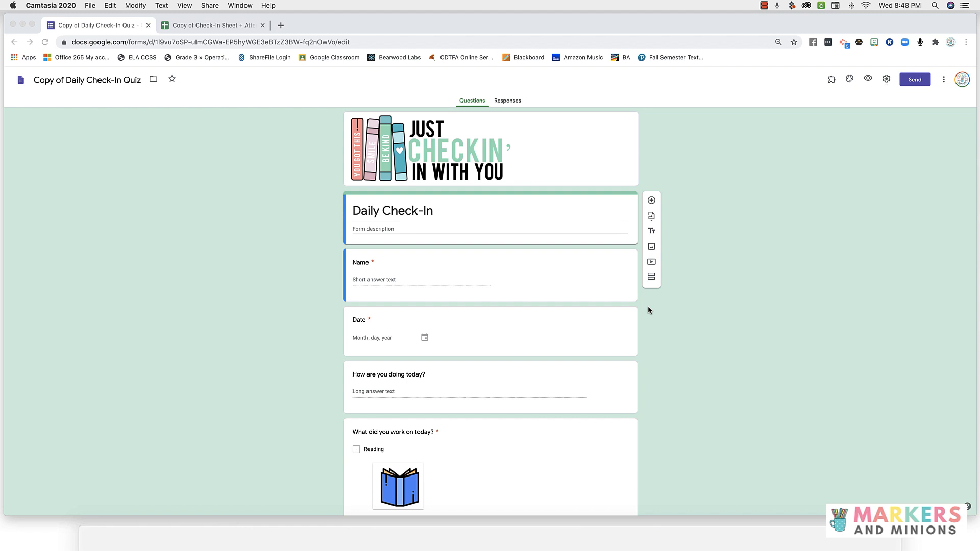
# Step: Look over the form's questions, including the subject question, before filling it in
pyautogui.scroll(-3)
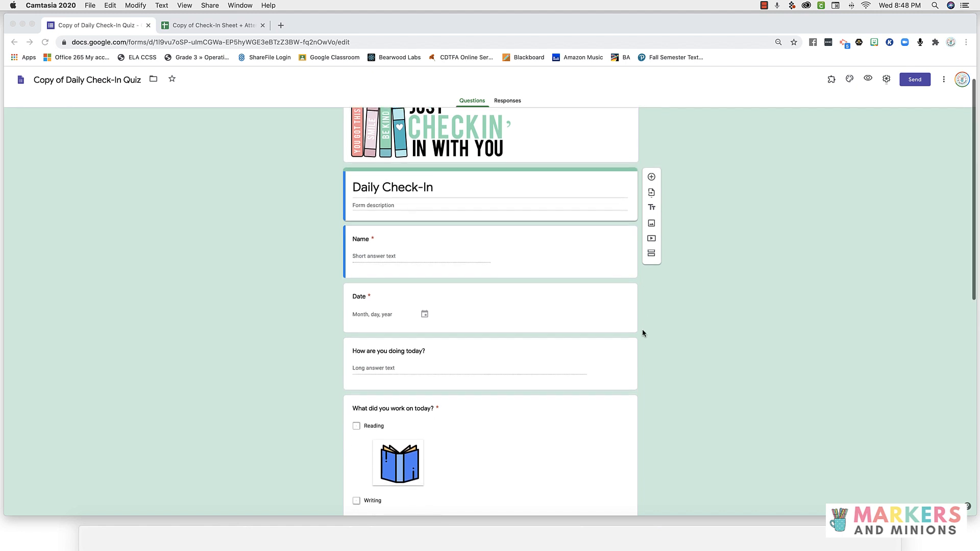
pyautogui.scroll(-3)
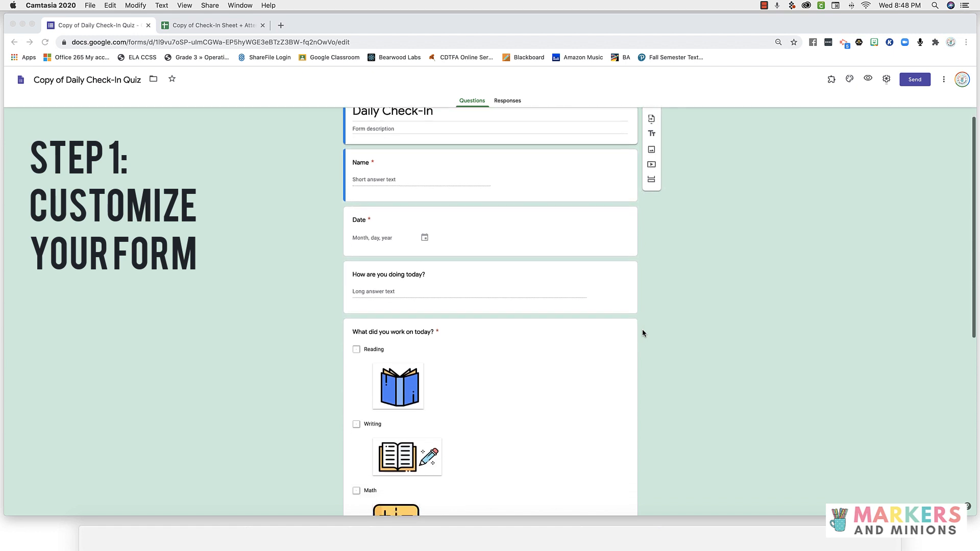
pyautogui.scroll(-3)
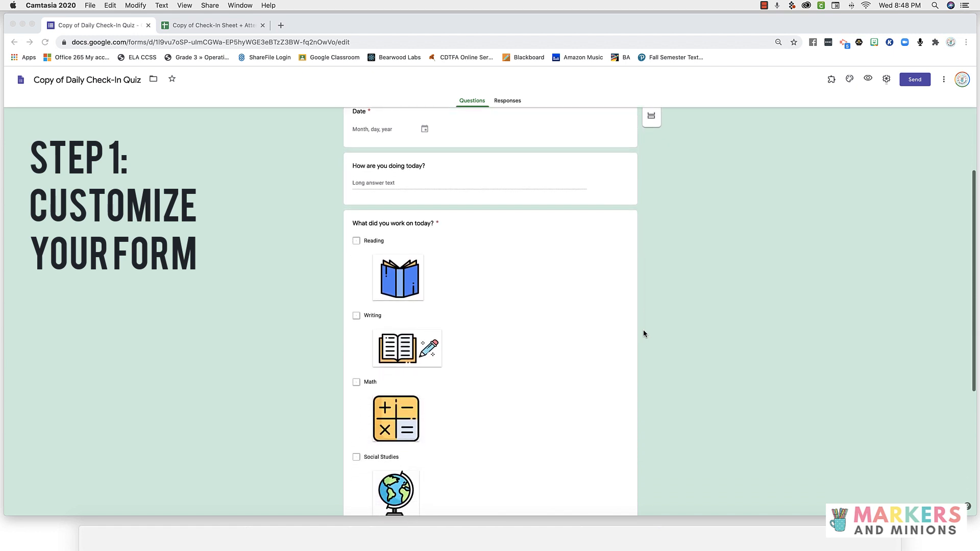
pyautogui.click(393, 224)
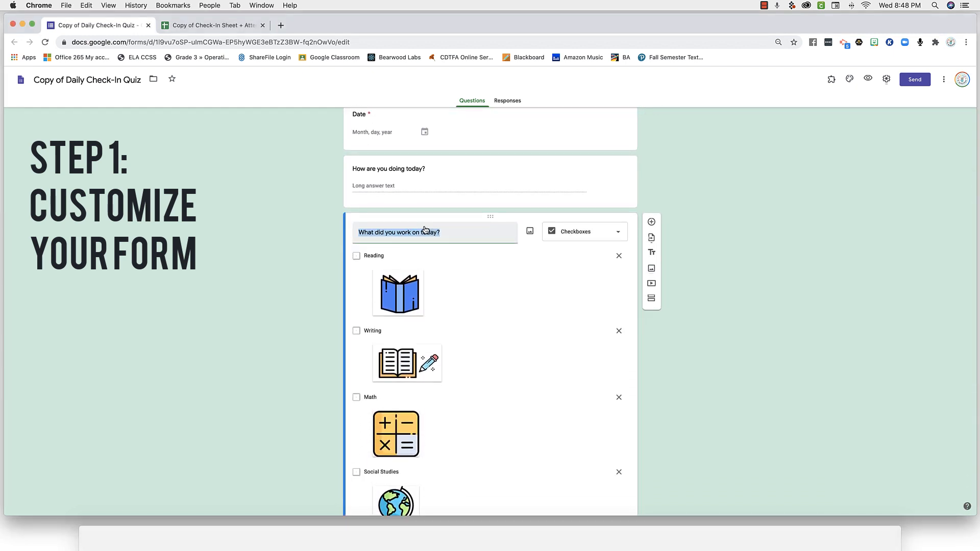
pyautogui.scroll(-3)
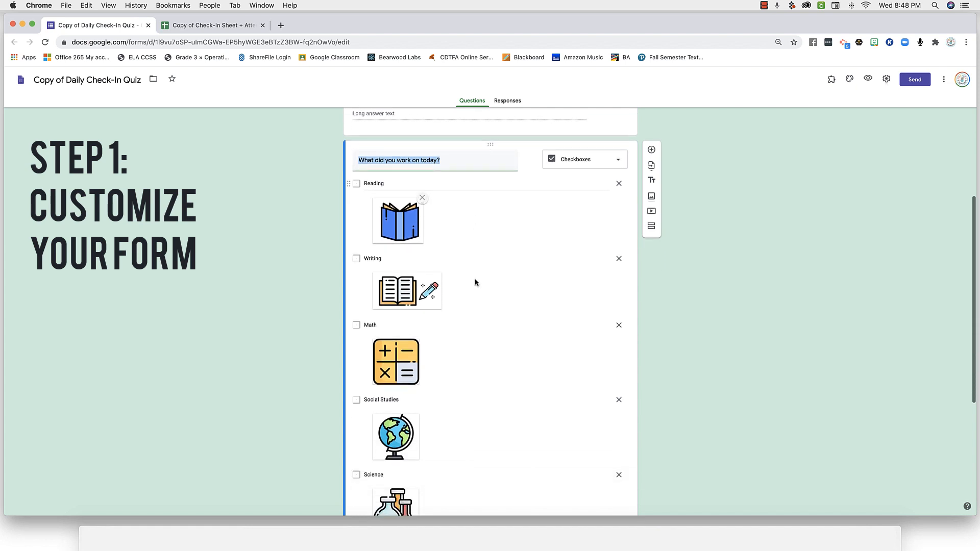
pyautogui.scroll(-3)
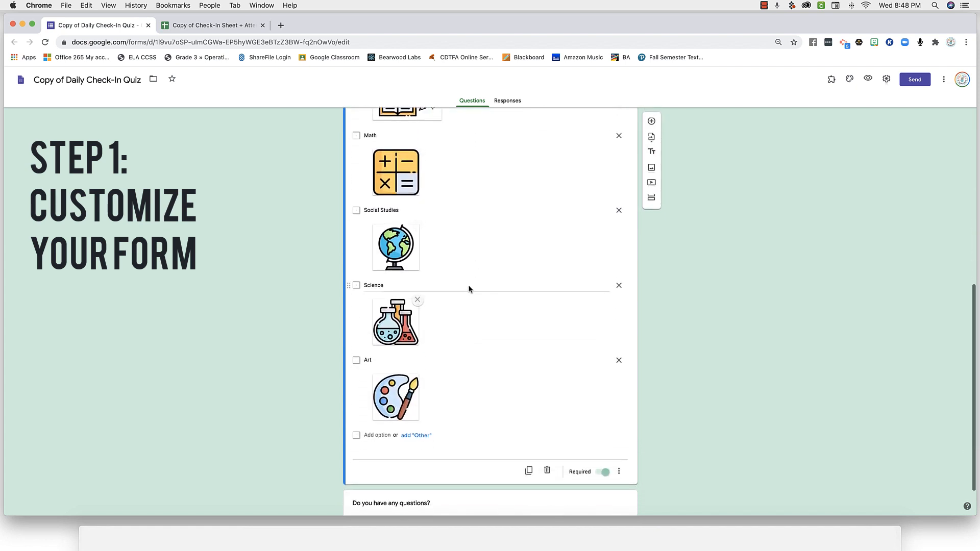
pyautogui.moveTo(416, 378)
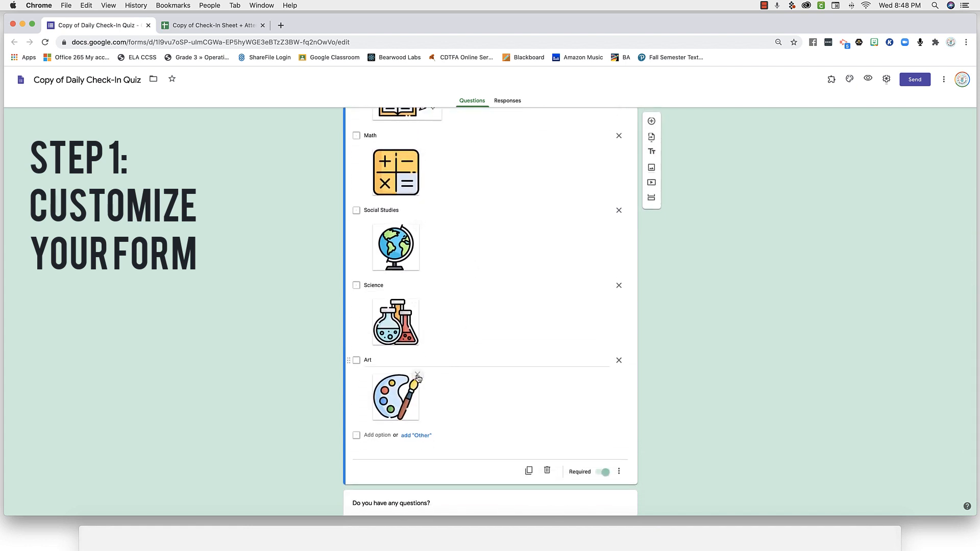
pyautogui.moveTo(619, 360)
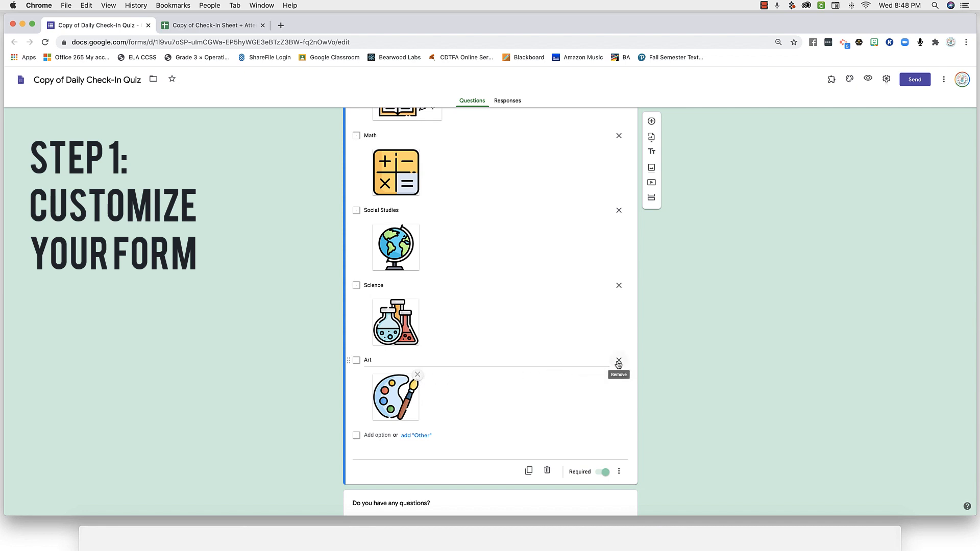
pyautogui.scroll(-3)
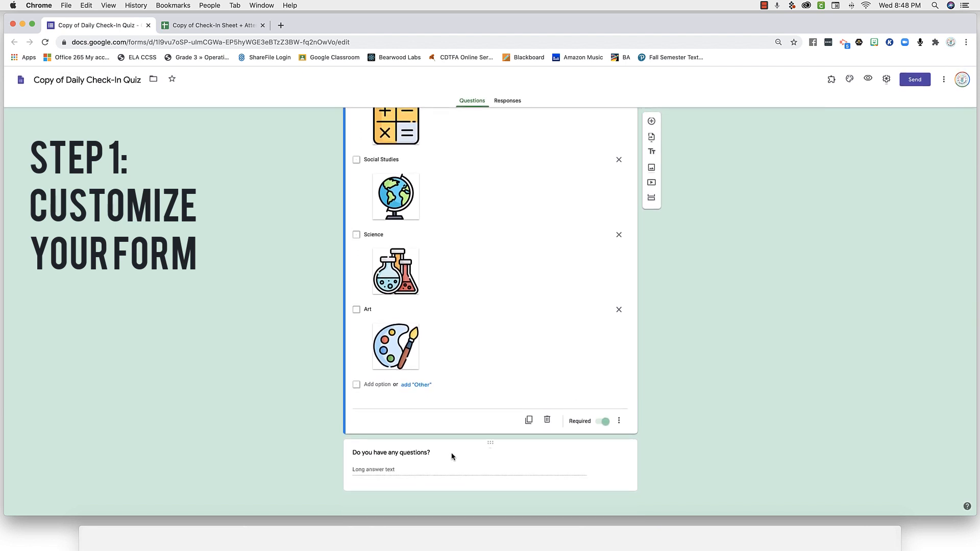
pyautogui.moveTo(665, 386)
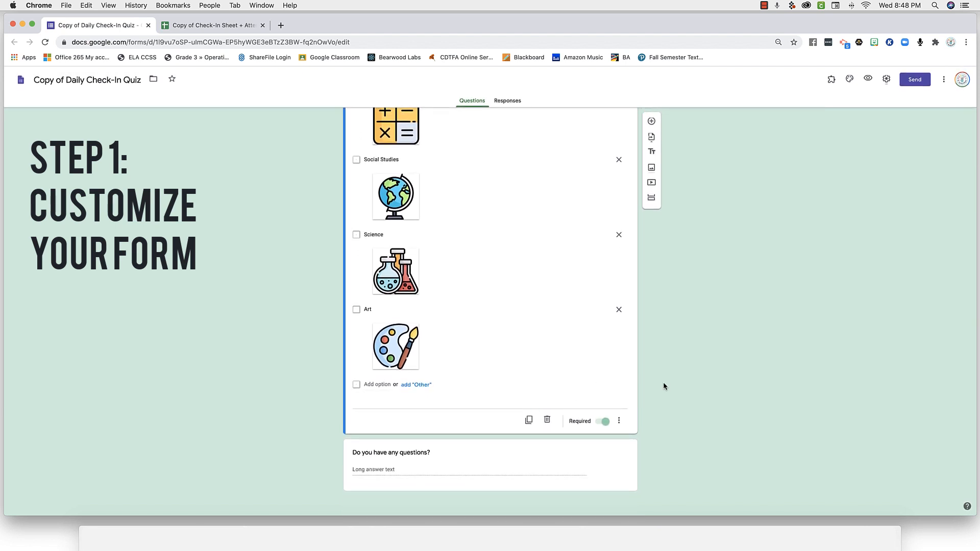
pyautogui.scroll(3)
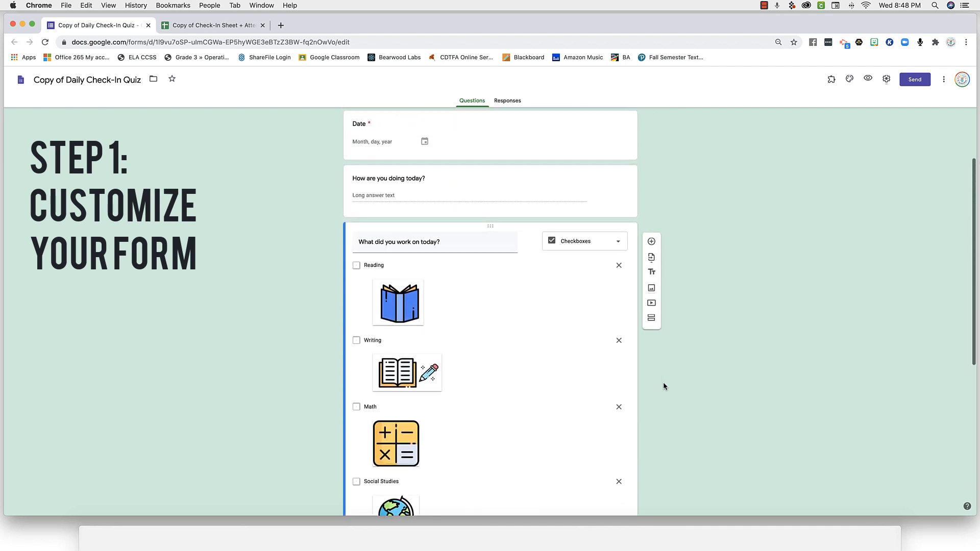
pyautogui.scroll(3)
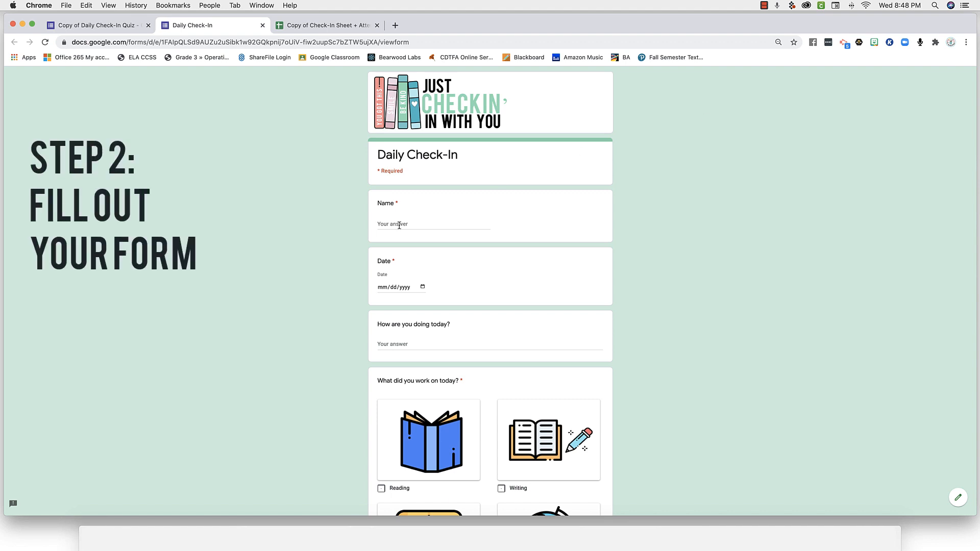
# Step: Submit a check-in as Toluca with Reading and Math ticked and the question 'When is our reader response du...'
pyautogui.write('Toluca')
pyautogui.write('I am doing well. I miss you!')
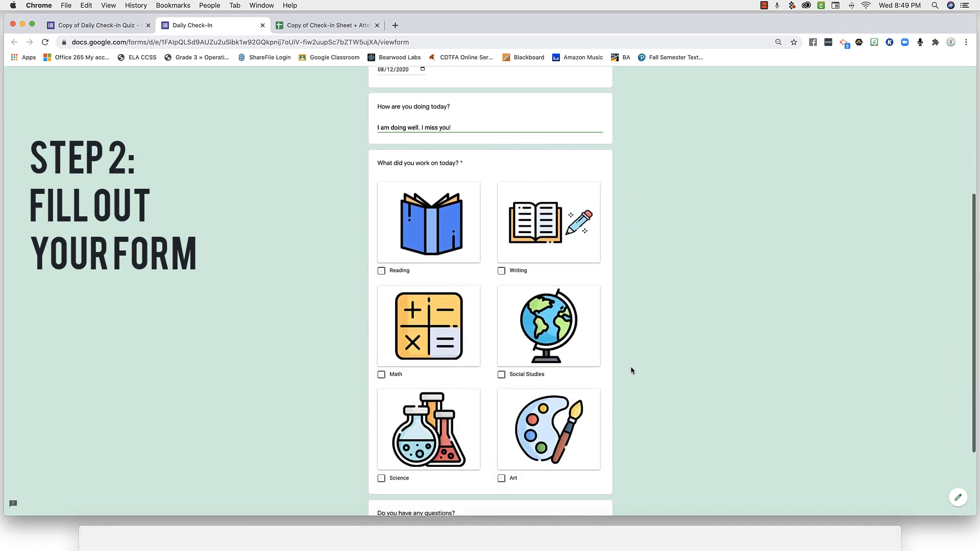
pyautogui.scroll(-3)
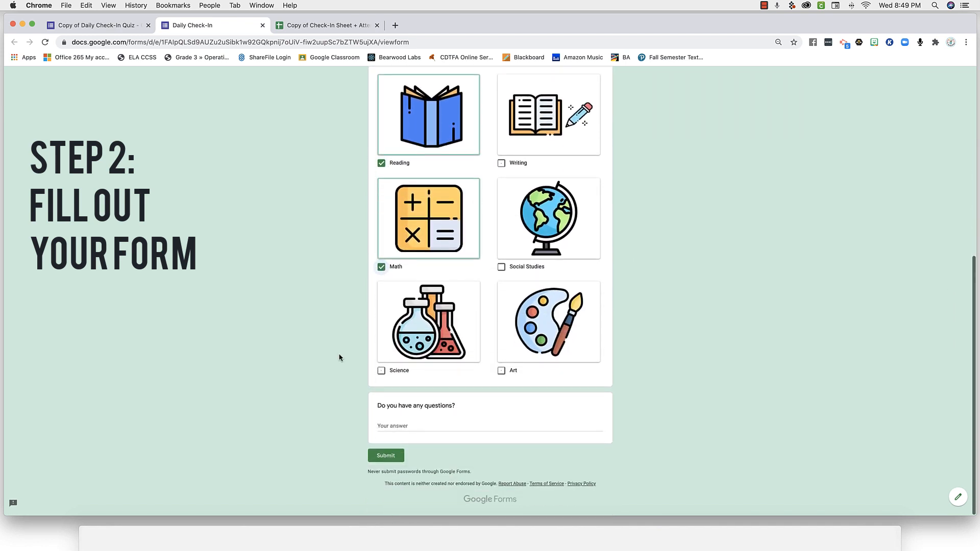
pyautogui.write('When is our reader response du')
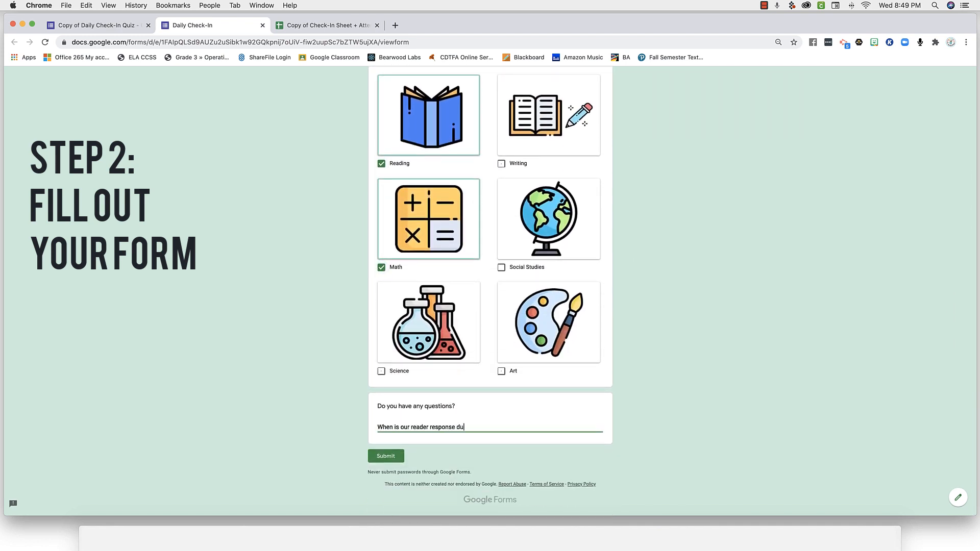
pyautogui.click(386, 455)
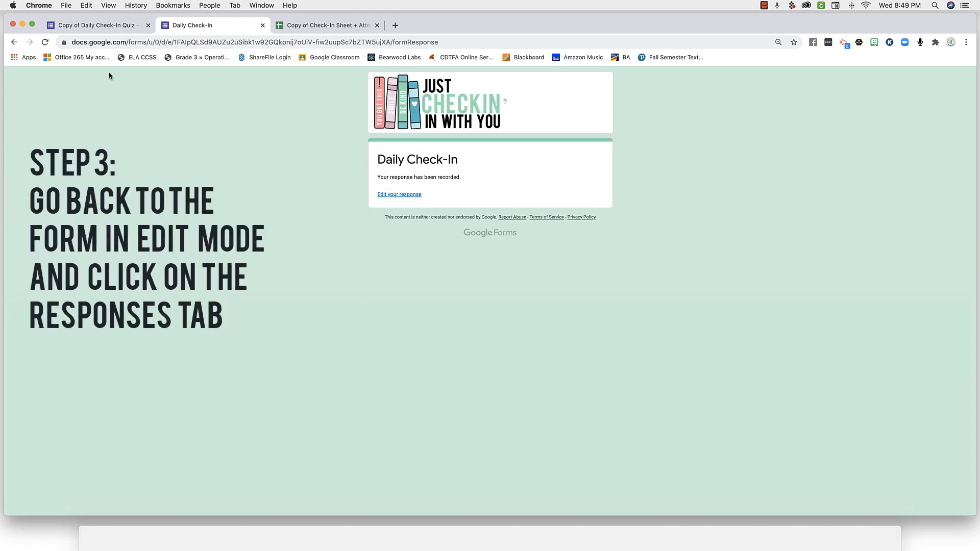
# Step: Back in the form editor, show the Responses summary with its one recorded response
pyautogui.click(94, 25)
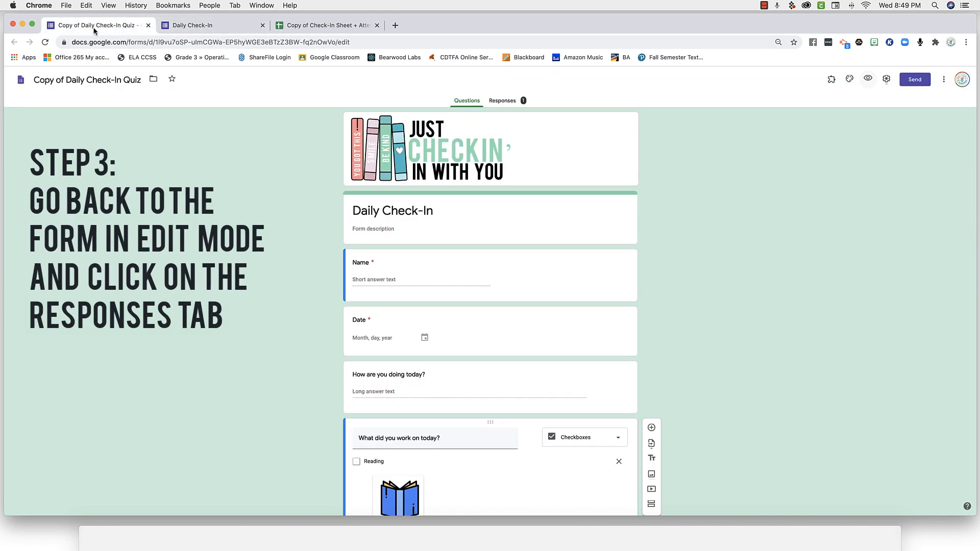
pyautogui.moveTo(488, 140)
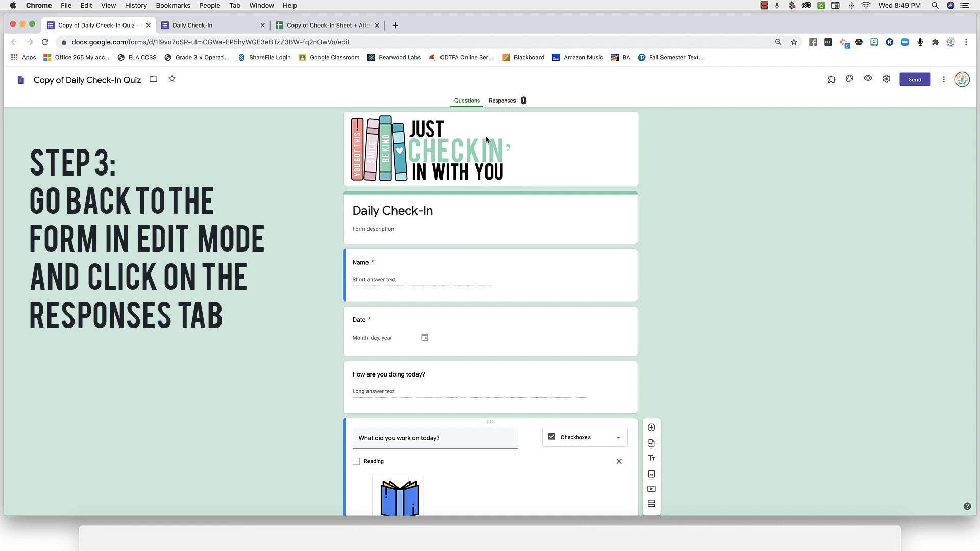
pyautogui.moveTo(535, 104)
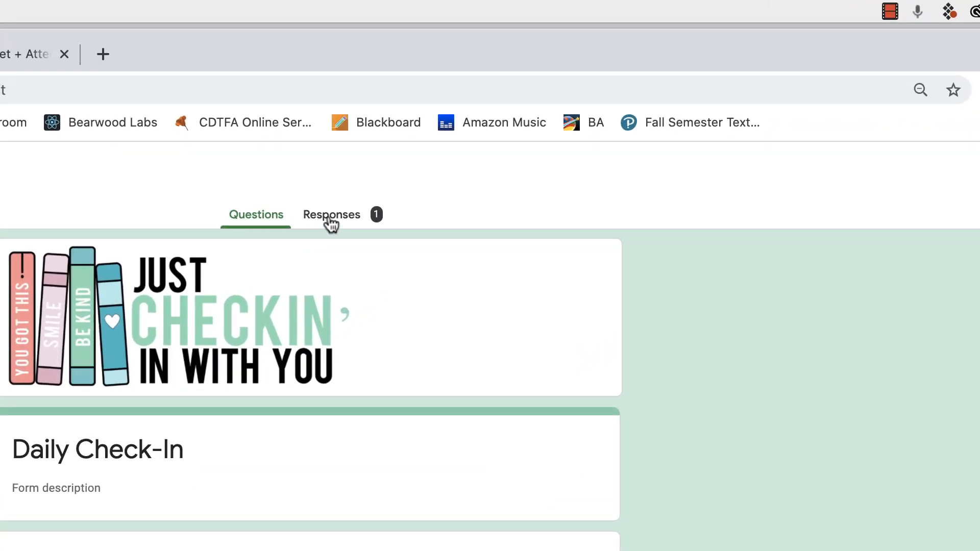
pyautogui.click(331, 214)
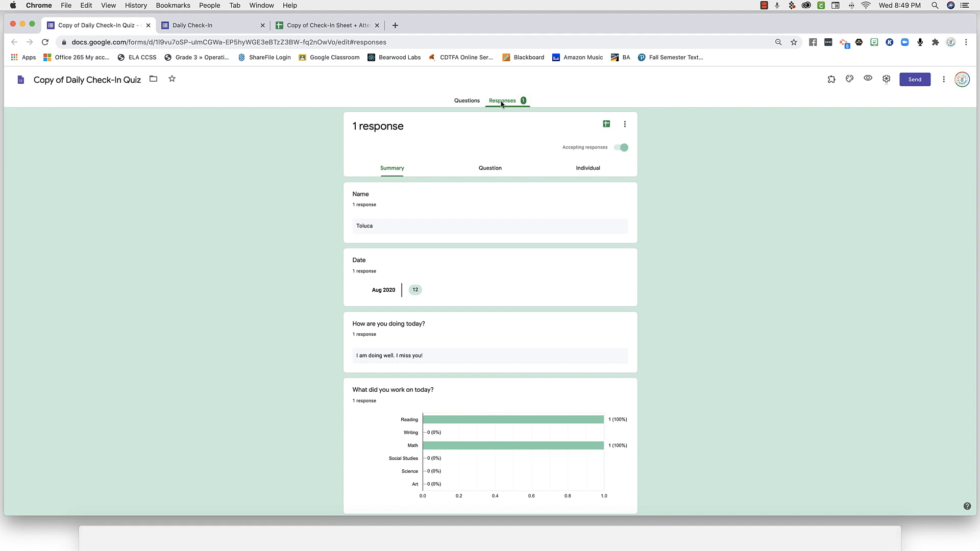
pyautogui.moveTo(605, 124)
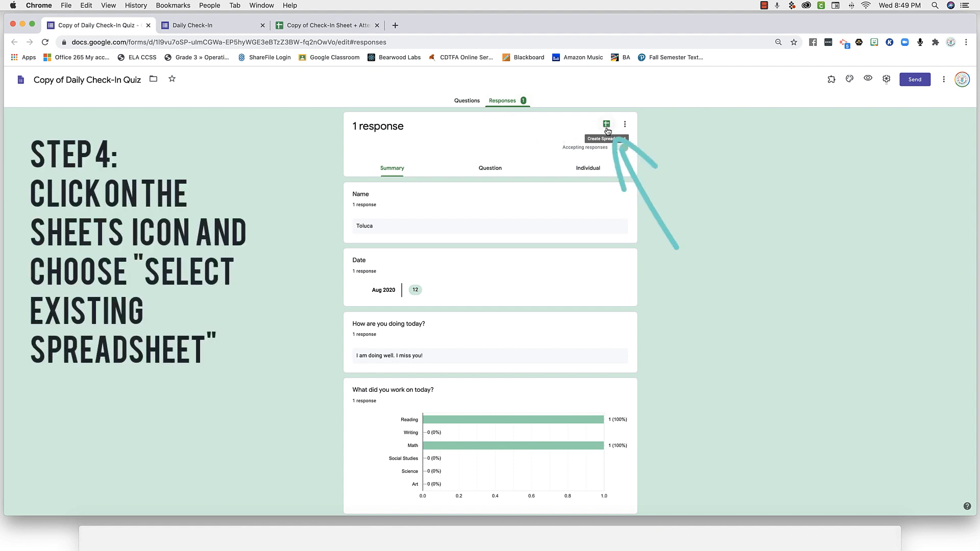
# Step: Link the form's responses to the existing Check-In Sheet spreadsheet and view the CHECK-IN RESPONSES sheet
pyautogui.click(605, 124)
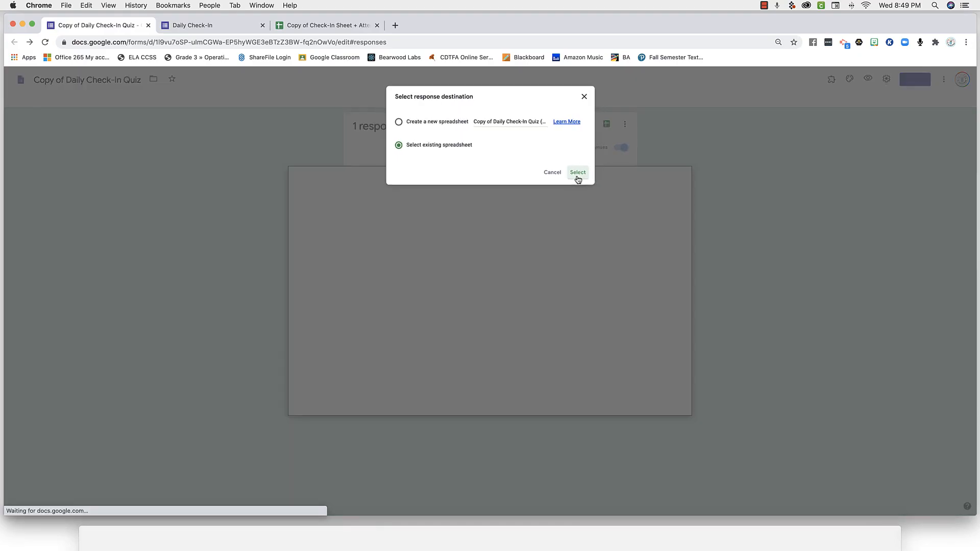
pyautogui.click(577, 173)
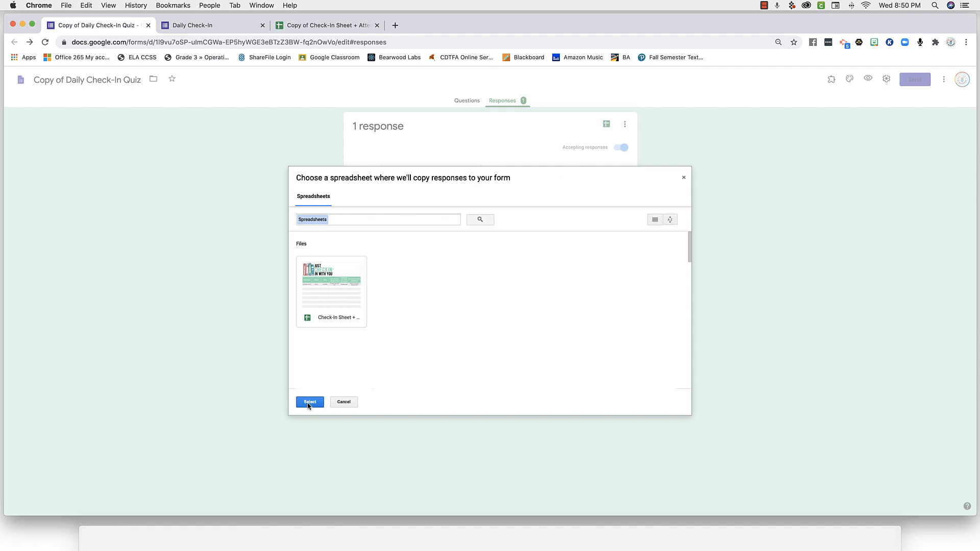
pyautogui.click(309, 402)
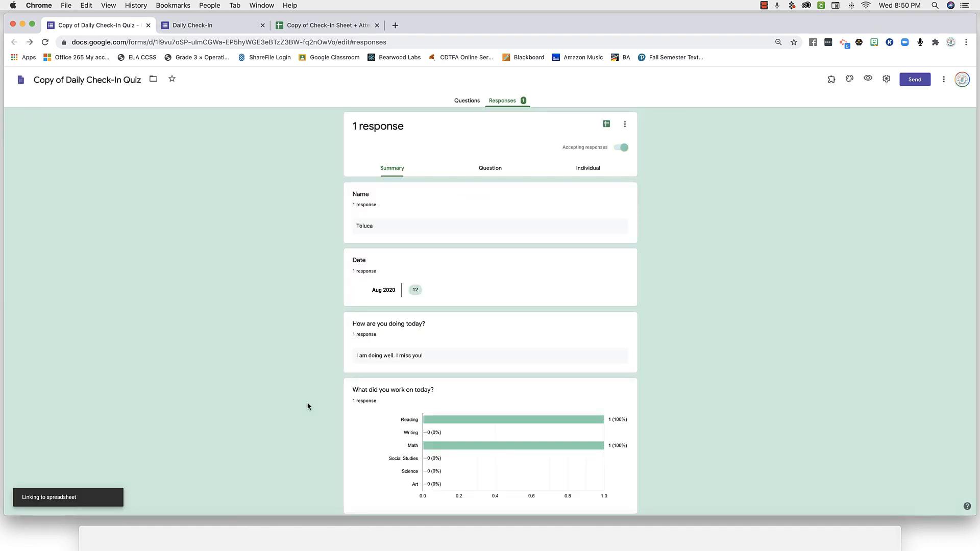
pyautogui.click(606, 125)
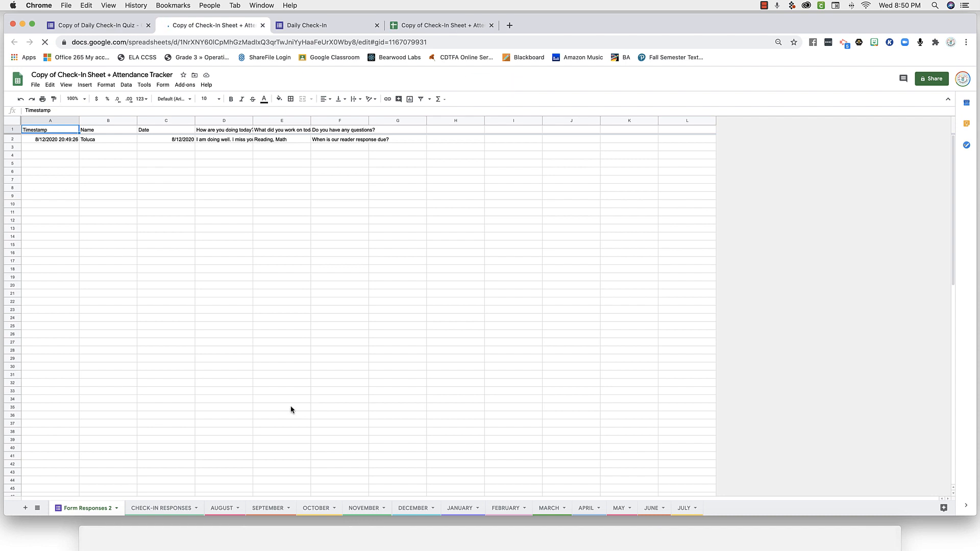
pyautogui.click(160, 507)
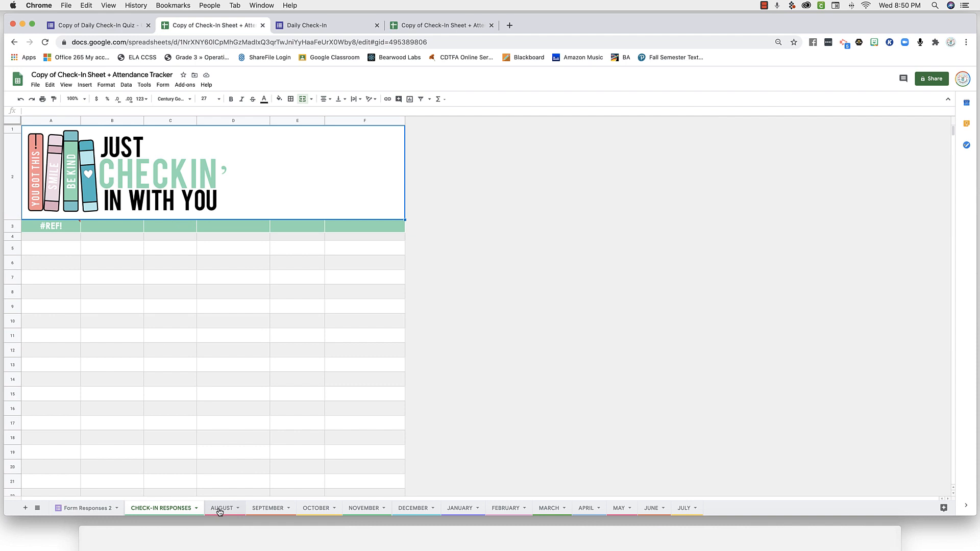
pyautogui.moveTo(162, 412)
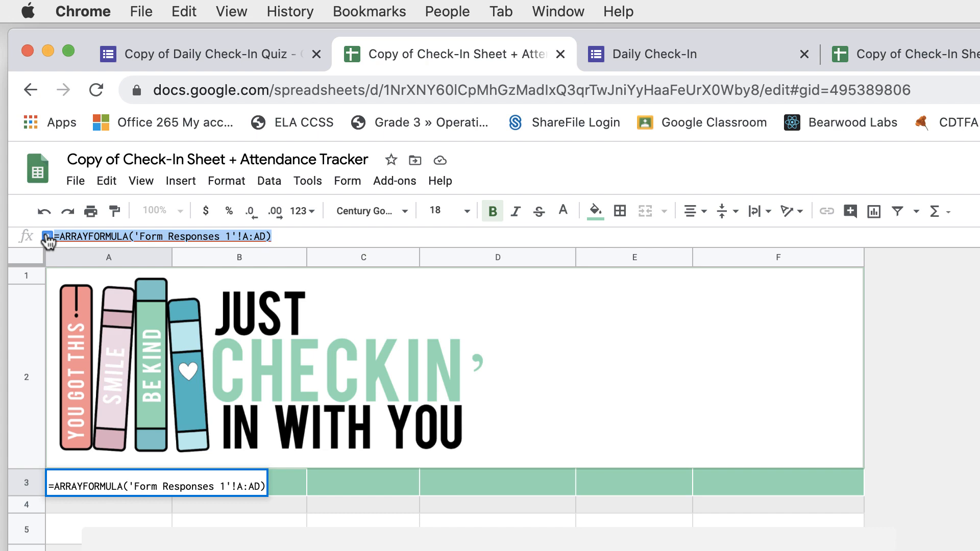
pyautogui.moveTo(216, 244)
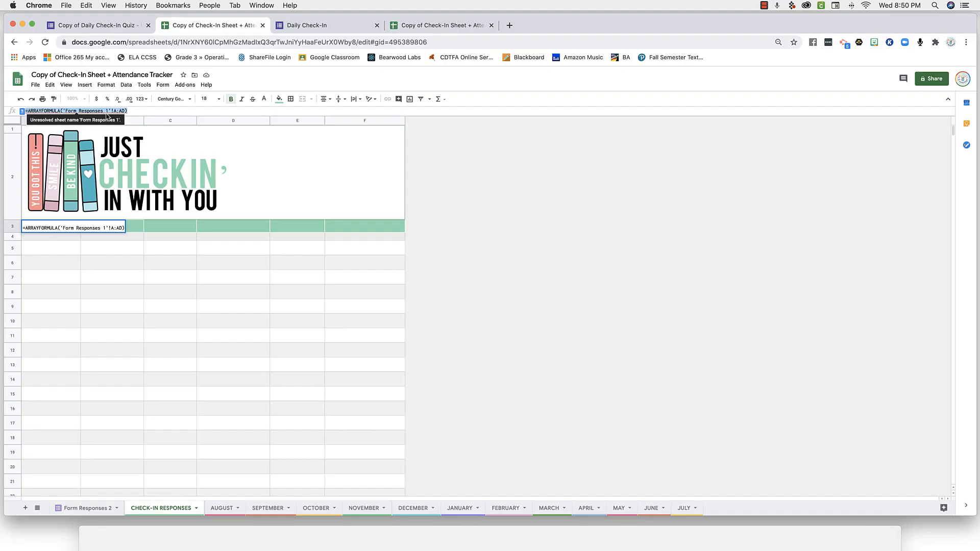
pyautogui.moveTo(70, 262)
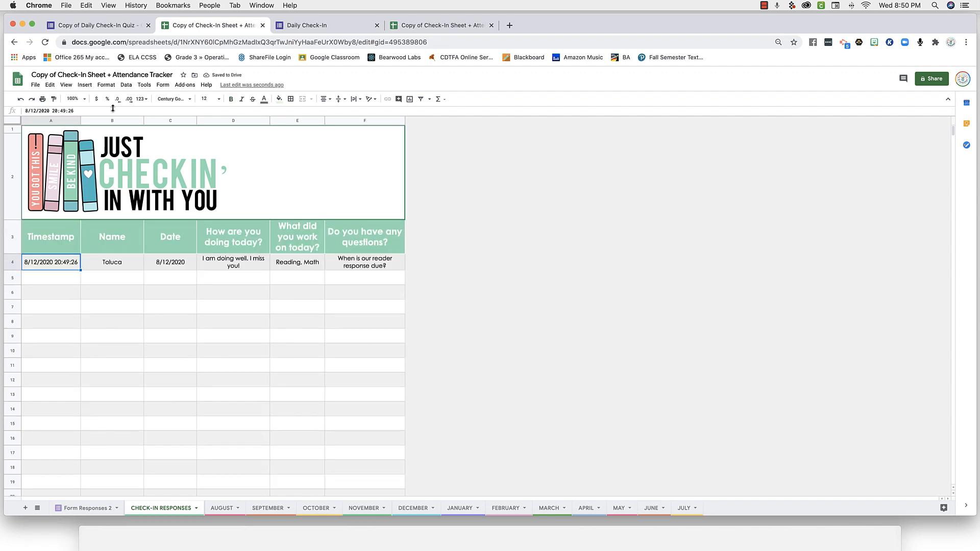
pyautogui.moveTo(99, 273)
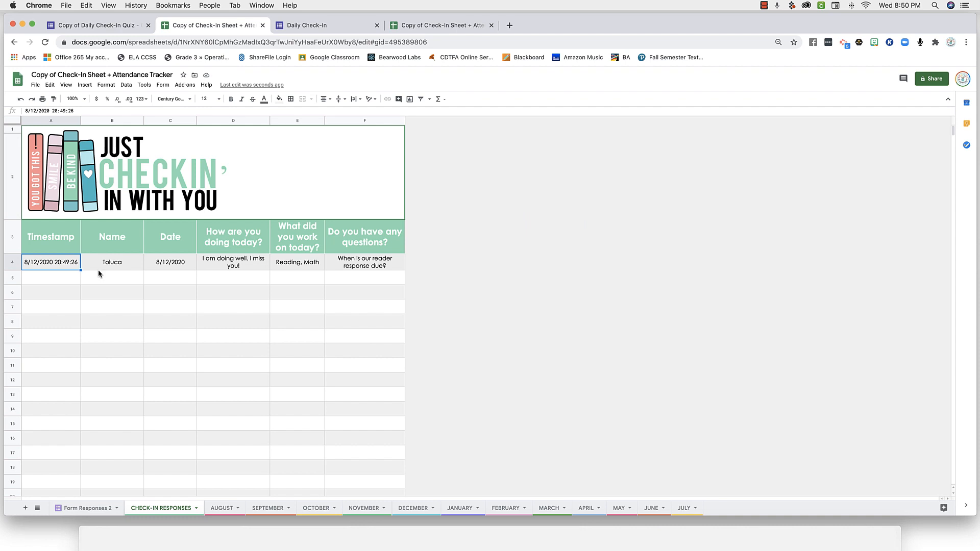
# Step: Move Form Responses 2 to the end of the tabs and return to CHECK-IN RESPONSES, selecting Toluca's name
pyautogui.click(87, 508)
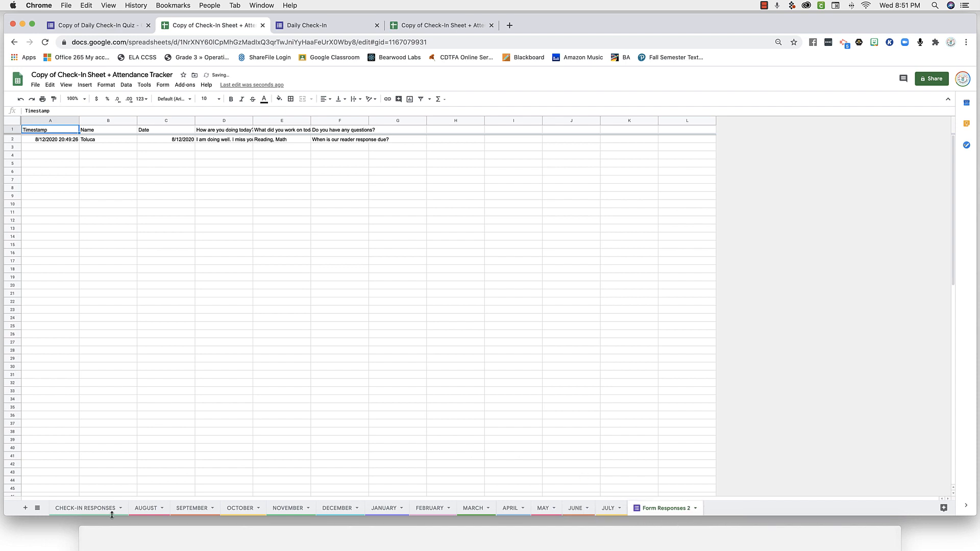
pyautogui.click(85, 507)
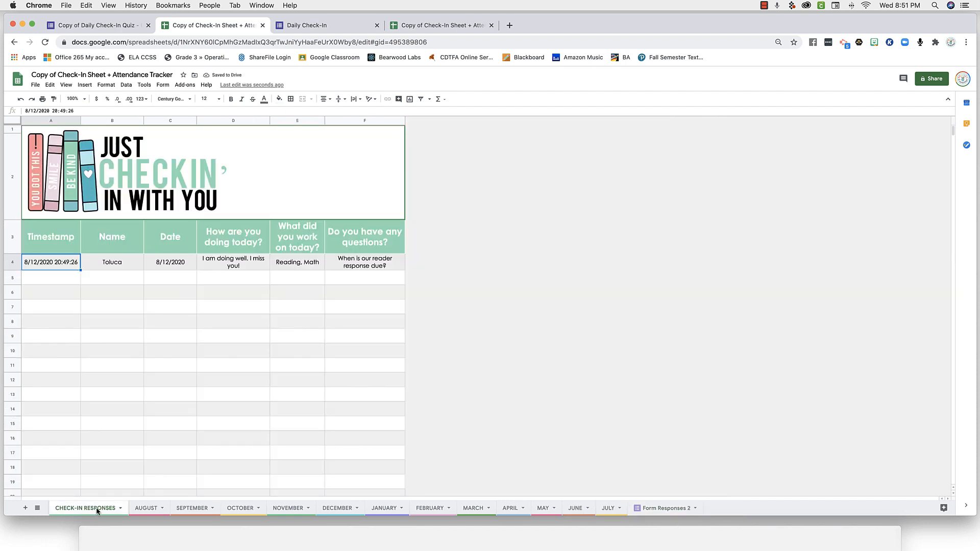
pyautogui.click(112, 262)
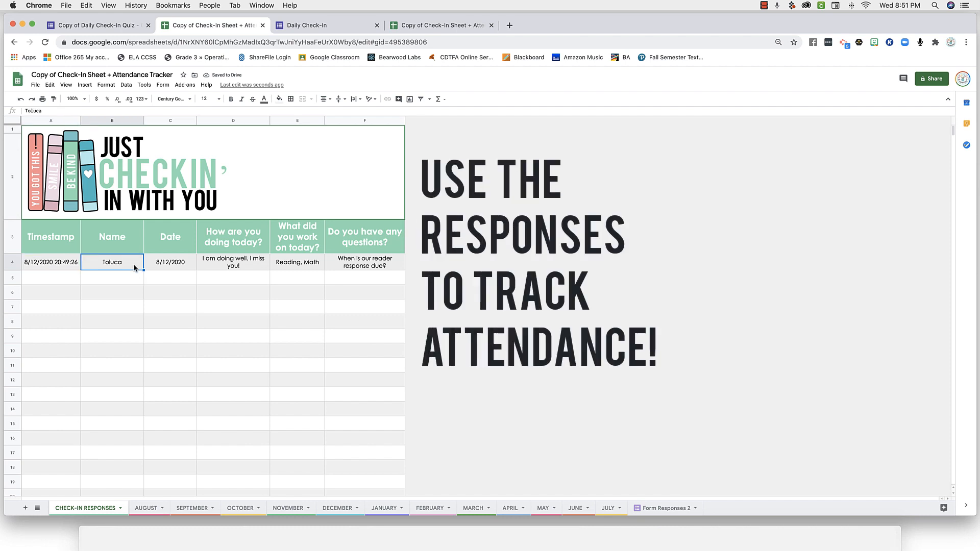
# Step: On the AUGUST sheet, enter Toluca as the first student and tick day 12, giving 1 day and 3%
pyautogui.click(146, 507)
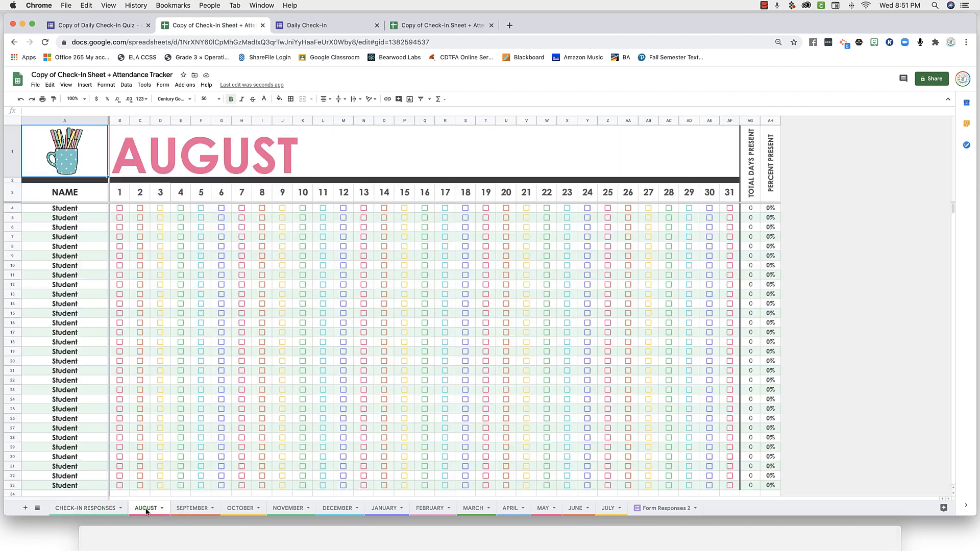
pyautogui.click(63, 209)
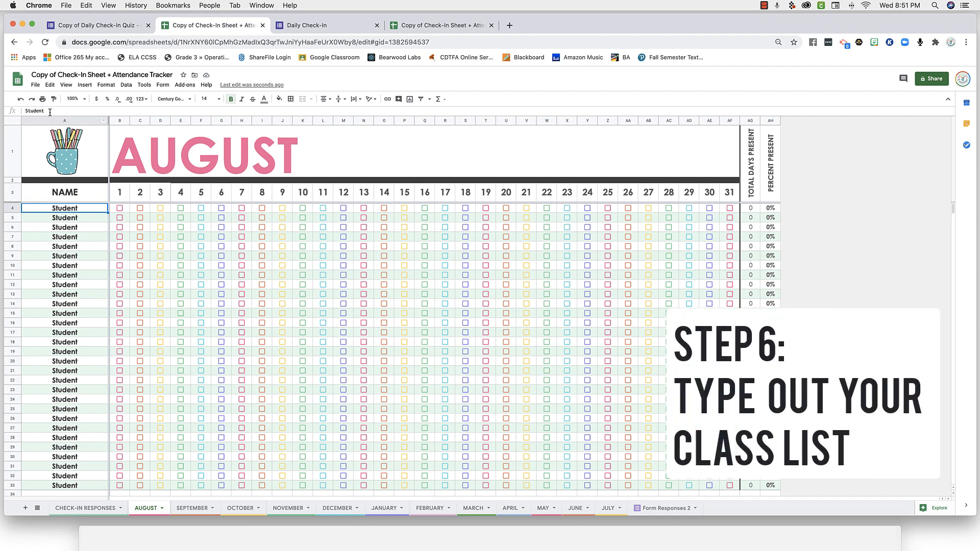
pyautogui.write('Tolu')
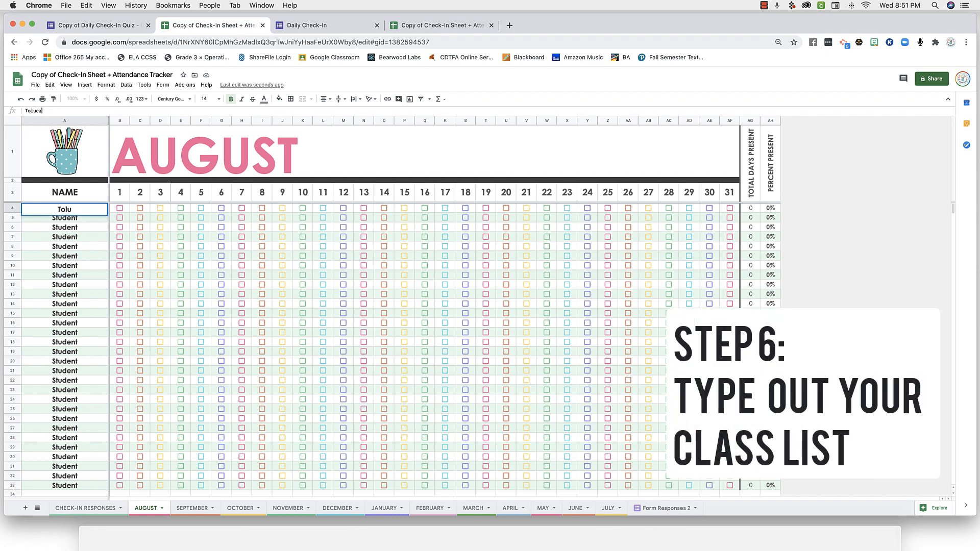
pyautogui.write('ca')
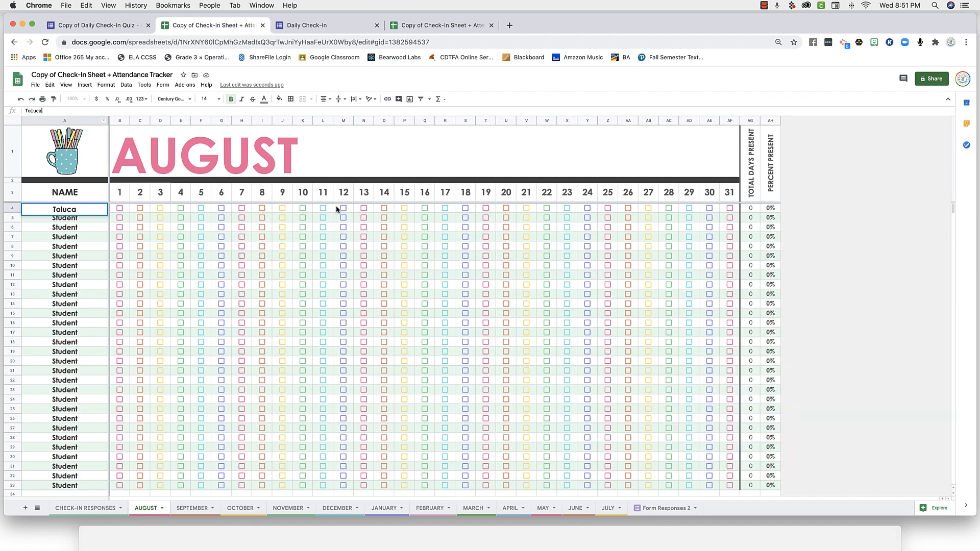
pyautogui.click(343, 209)
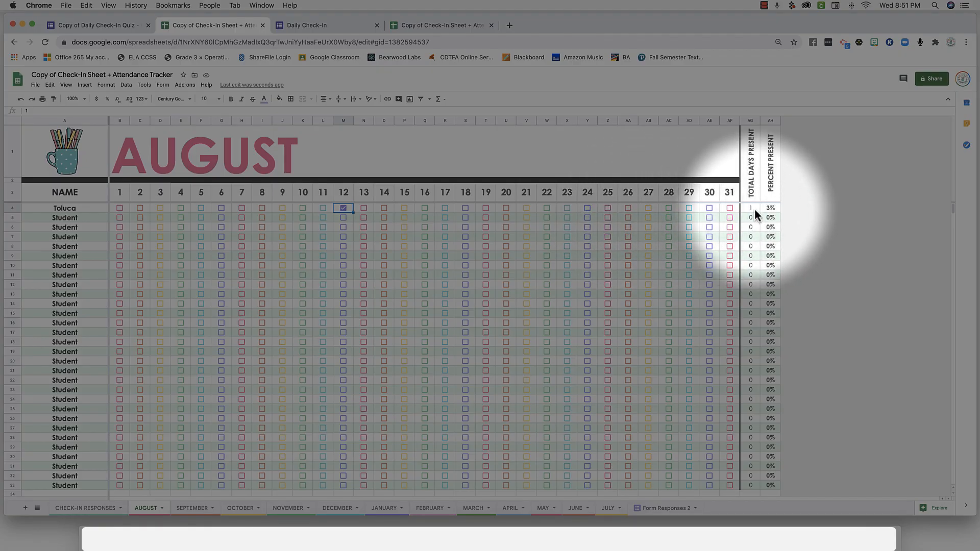
pyautogui.moveTo(776, 216)
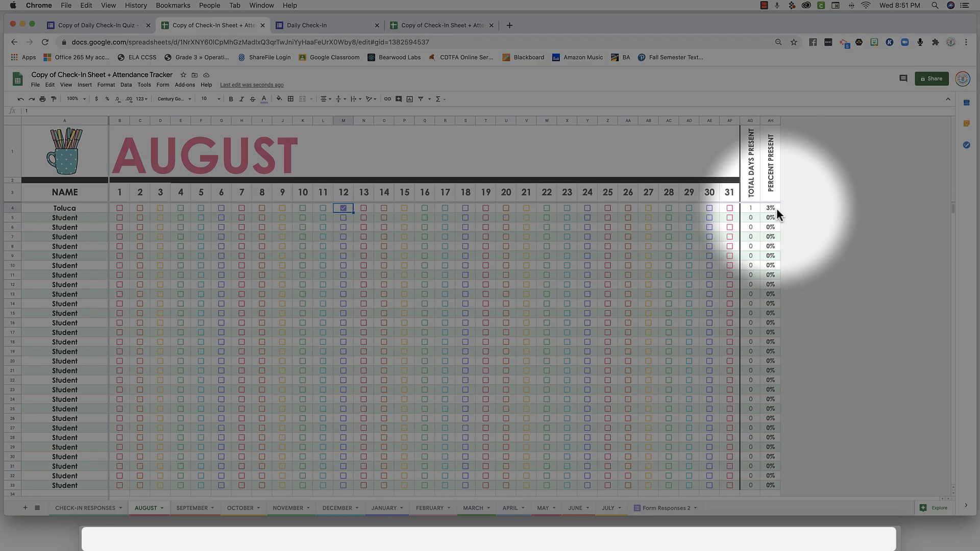
# Step: Tick Toluca's boxes for days 1–11 and 13–17, bringing August to 17 days and 55%
pyautogui.click(120, 209)
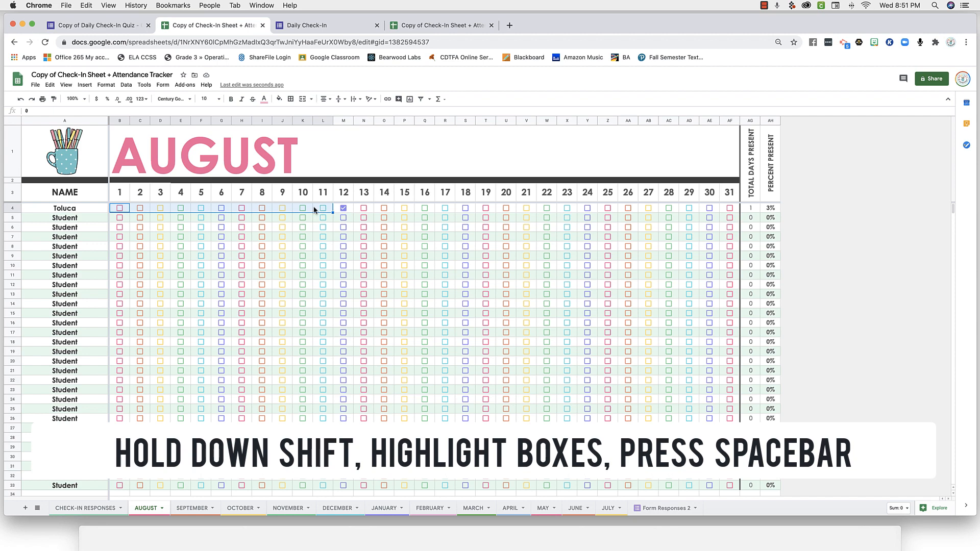
pyautogui.press('space')
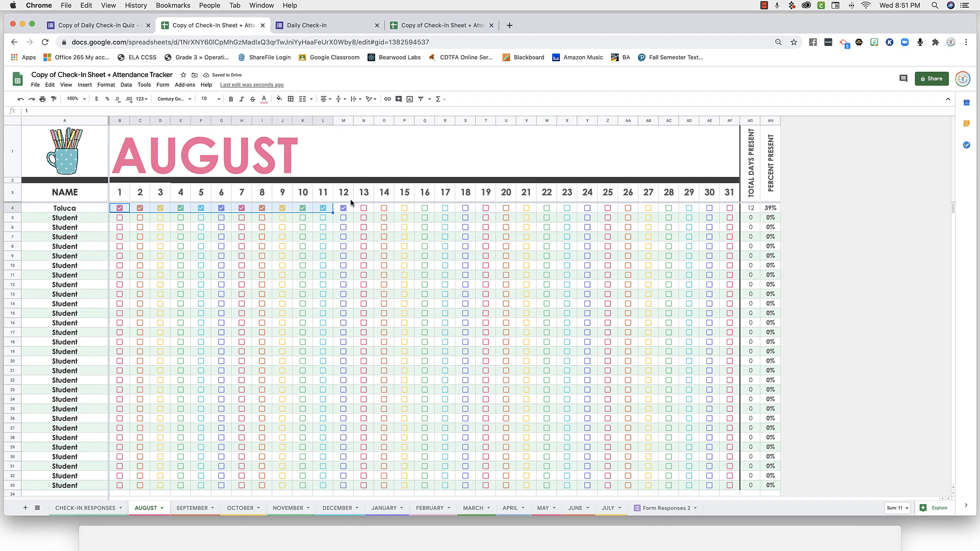
pyautogui.click(363, 207)
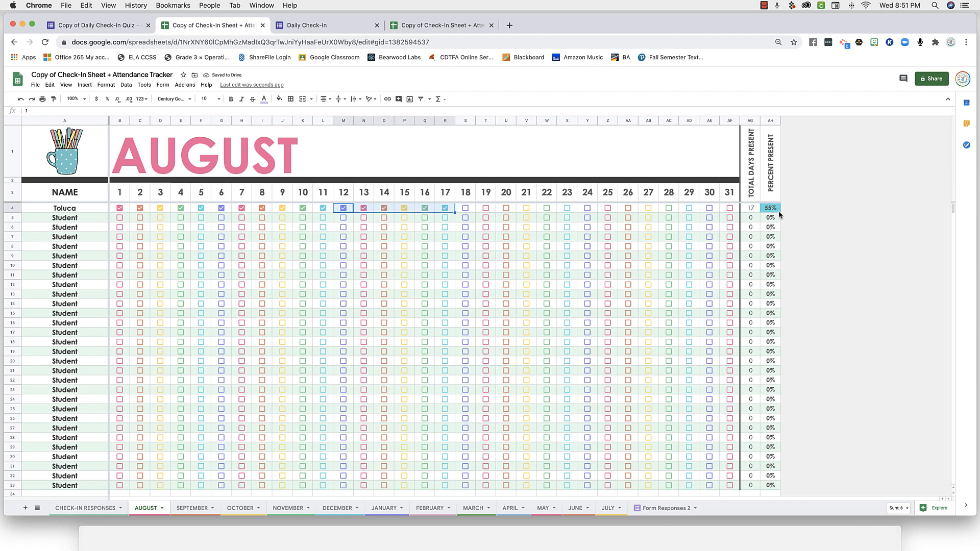
pyautogui.click(192, 507)
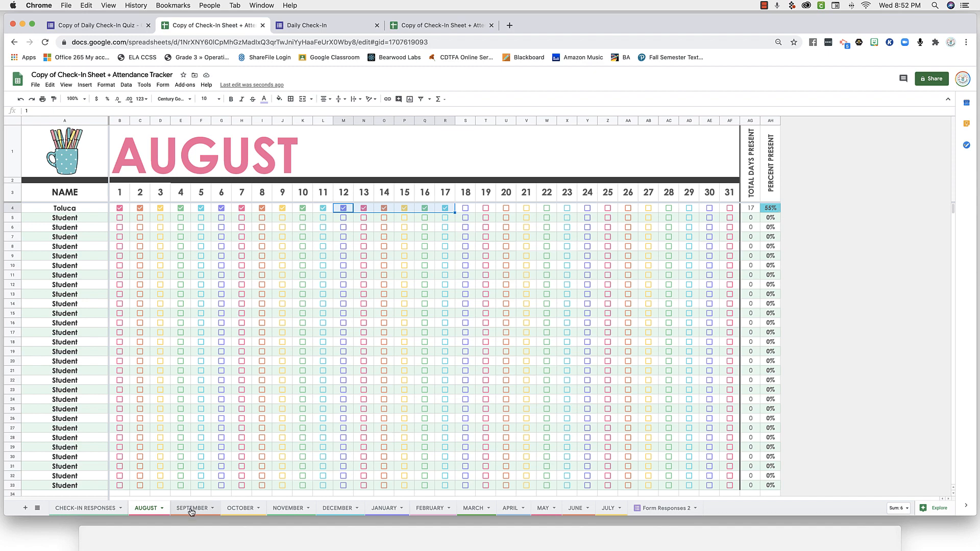
# Step: Browse the SEPTEMBER through JULY attendance sheets, then return to CHECK-IN RESPONSES
pyautogui.click(192, 507)
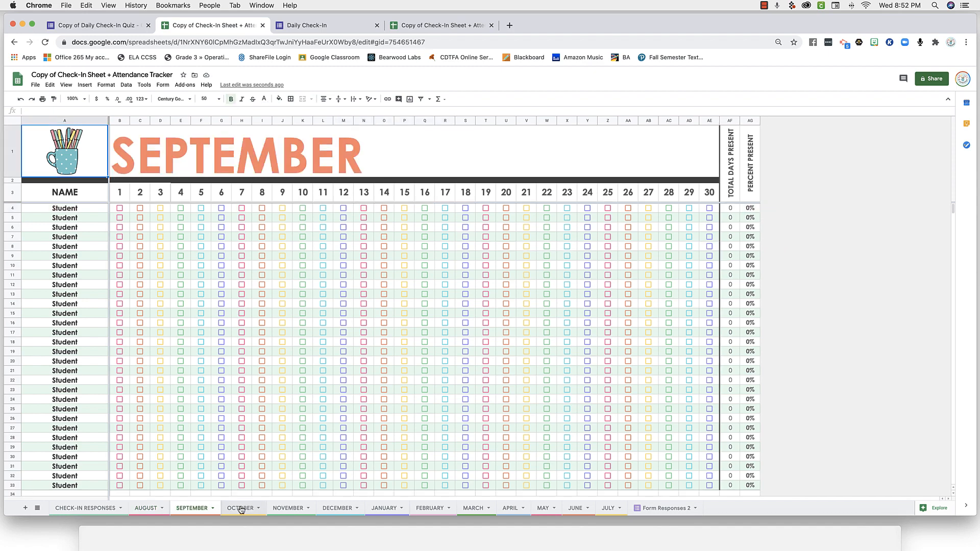
pyautogui.click(288, 507)
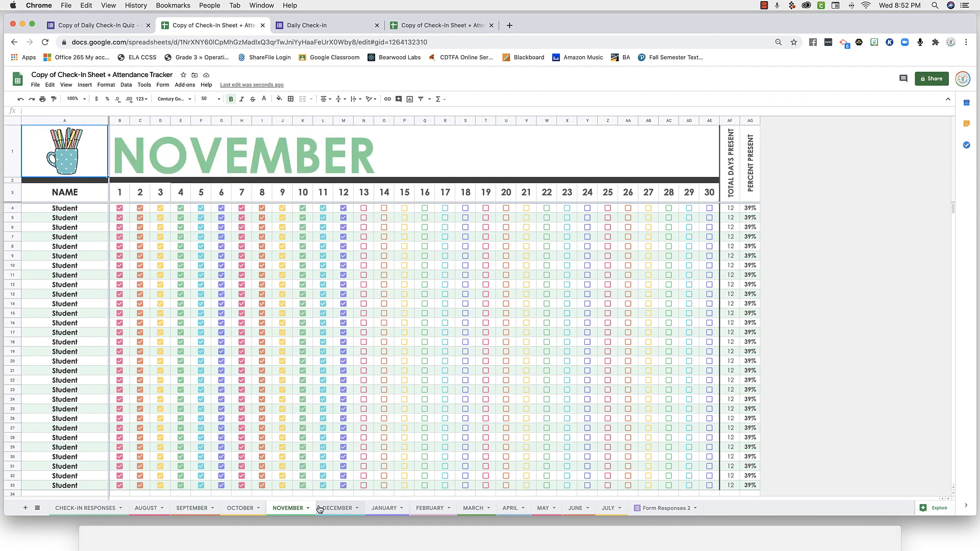
pyautogui.click(383, 507)
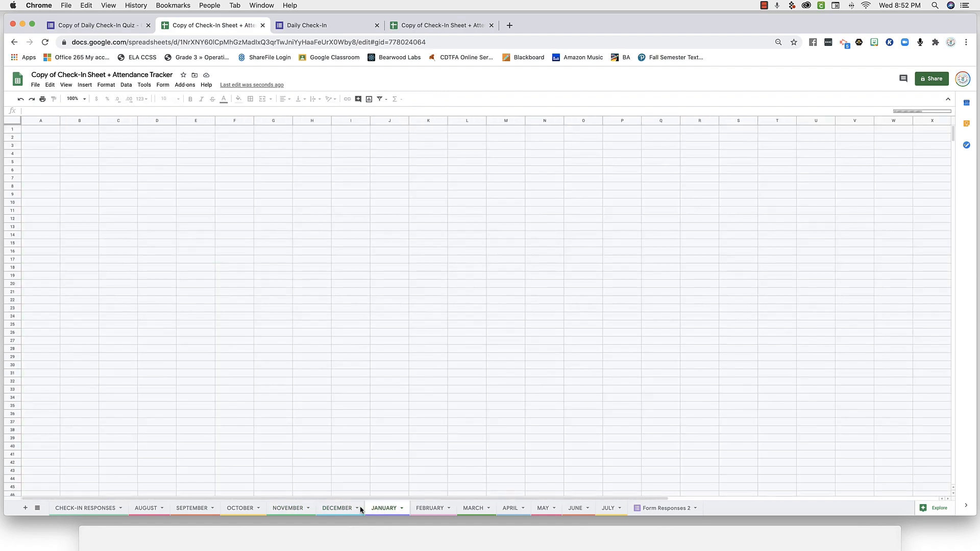
pyautogui.click(472, 508)
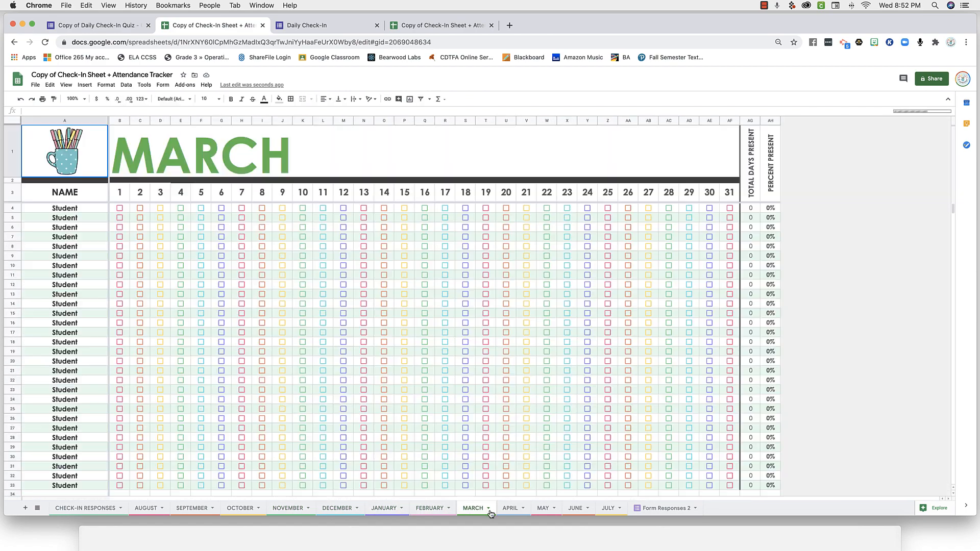
pyautogui.click(542, 508)
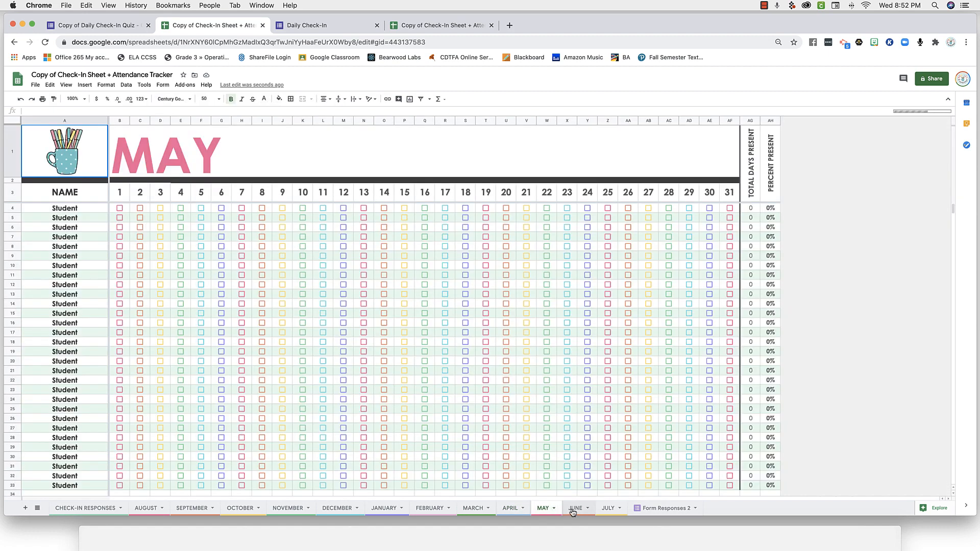
pyautogui.click(606, 508)
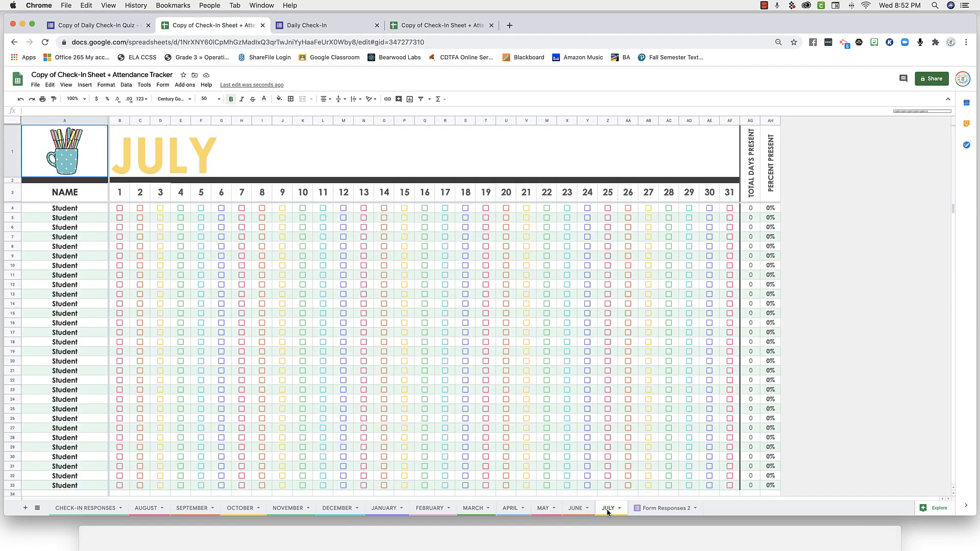
pyautogui.click(84, 507)
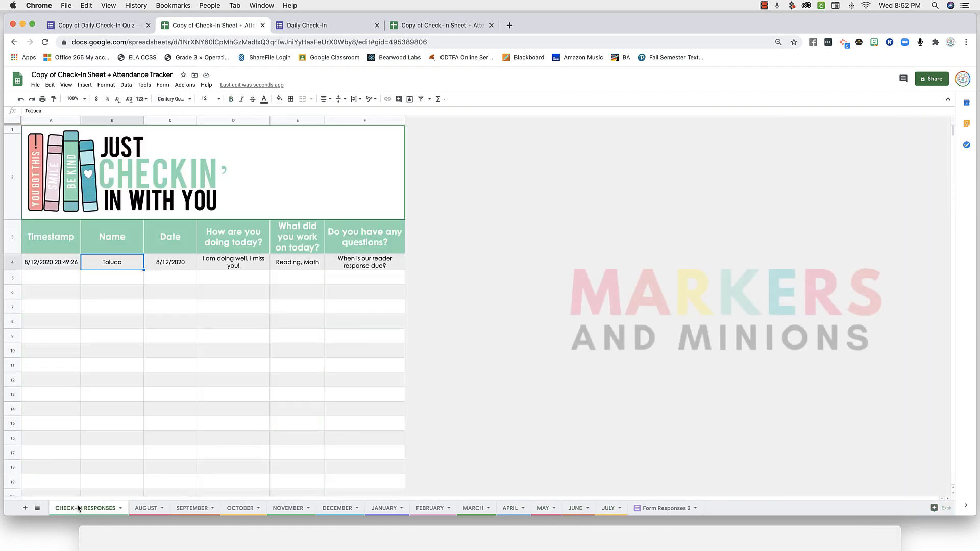